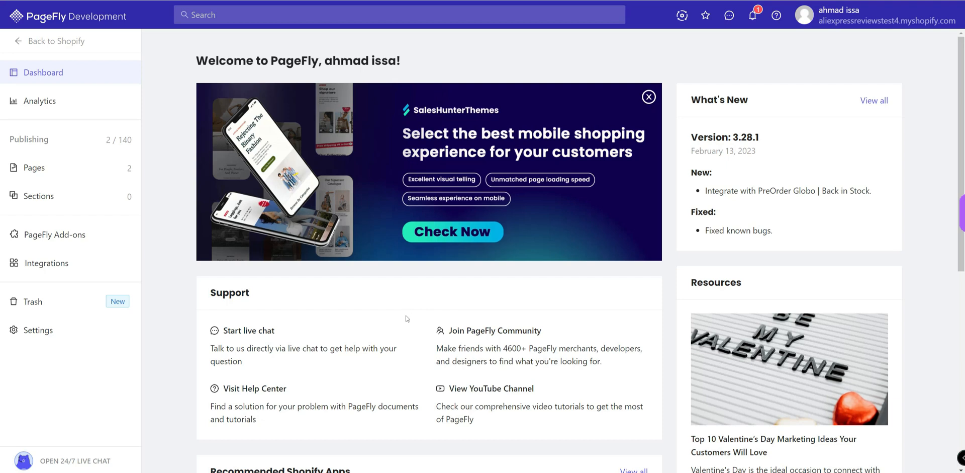
pyautogui.moveTo(460, 303)
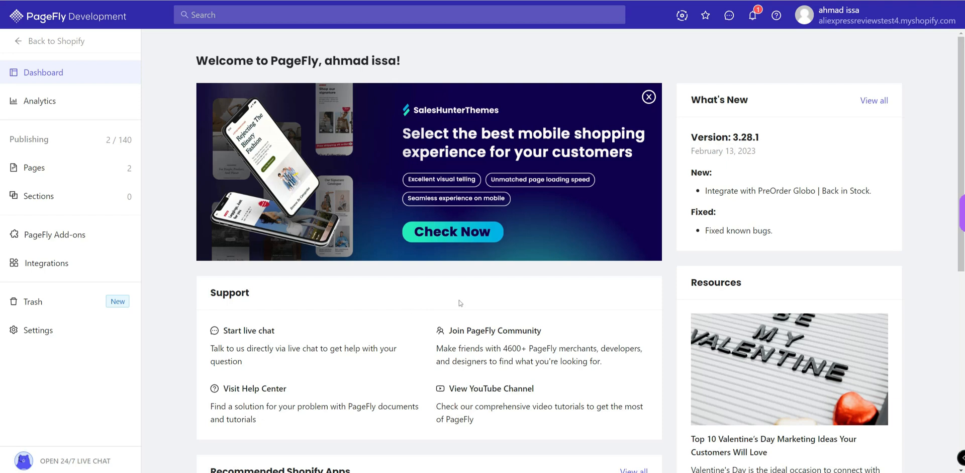
pyautogui.moveTo(151, 188)
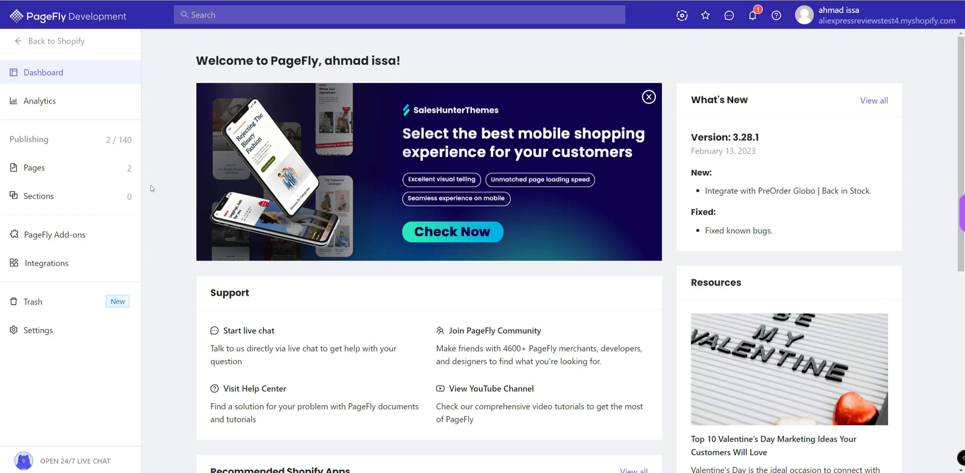
# Step: Navigate from the dashboard via Pages to the Product Pages list
pyautogui.click(32, 167)
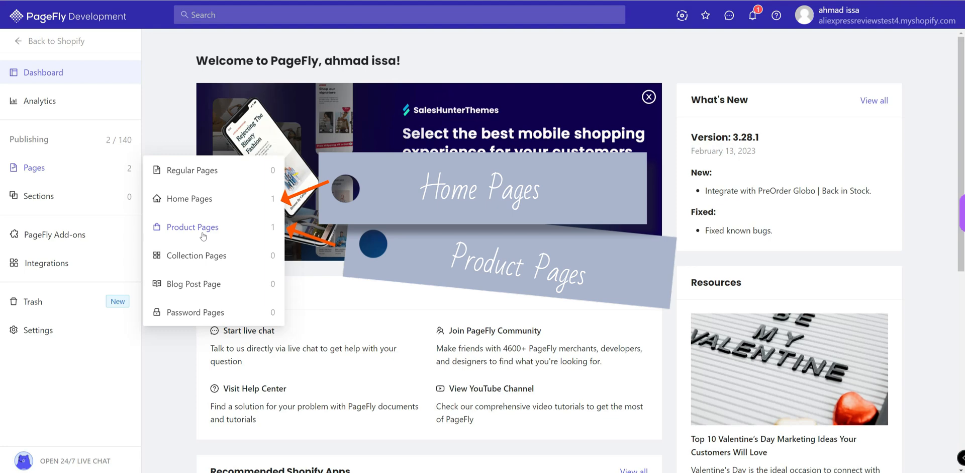
pyautogui.click(193, 226)
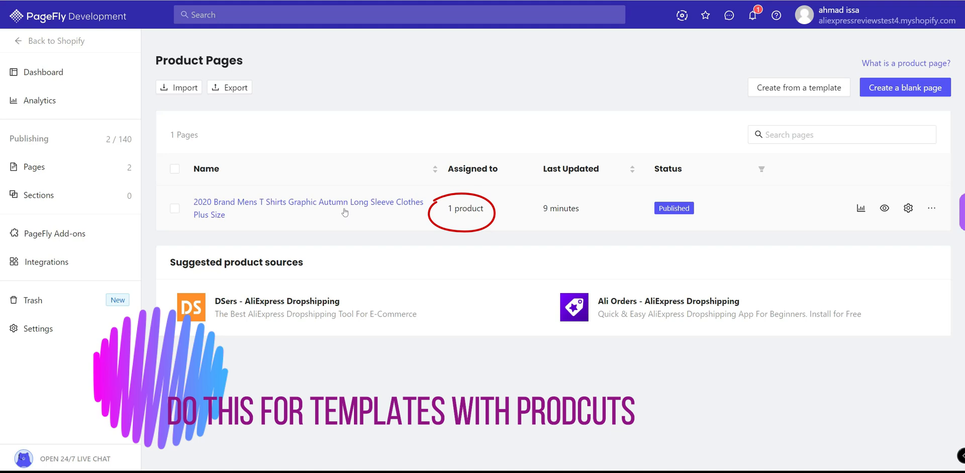
# Step: Open the t-shirt page in the editor and switch on the Areviews - Reviews Importer integration
pyautogui.click(307, 209)
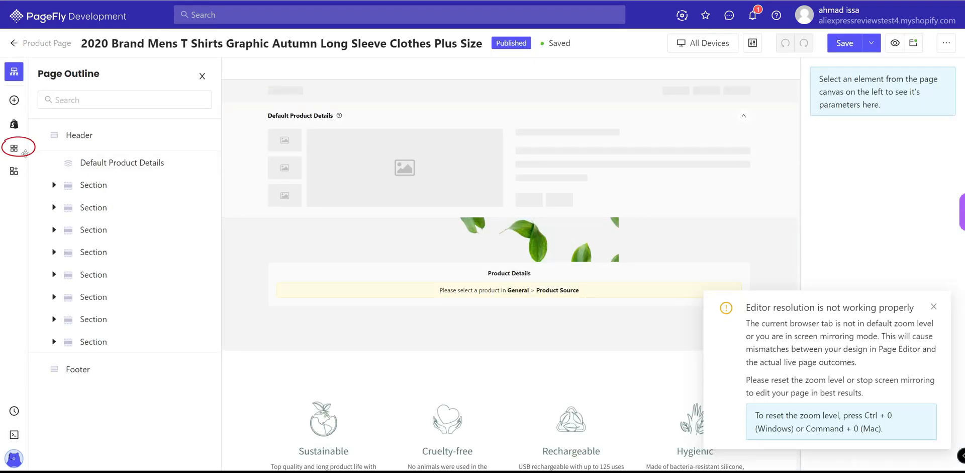
pyautogui.click(13, 147)
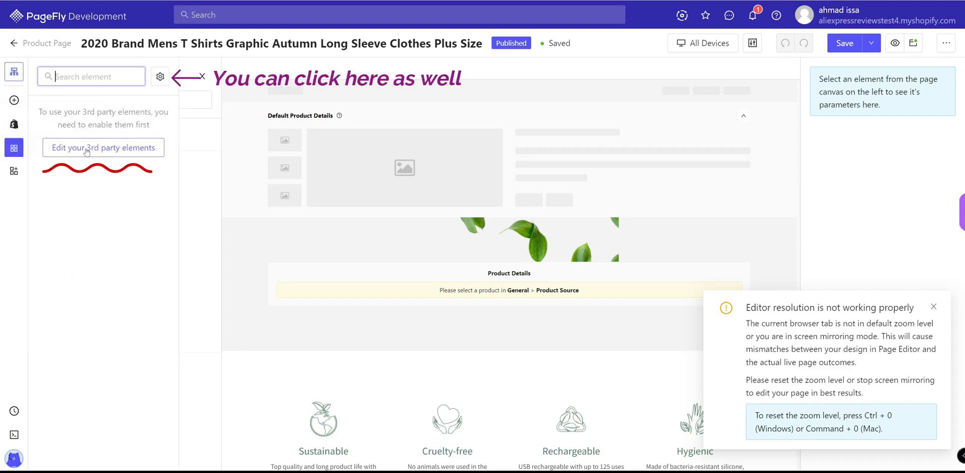
pyautogui.click(103, 147)
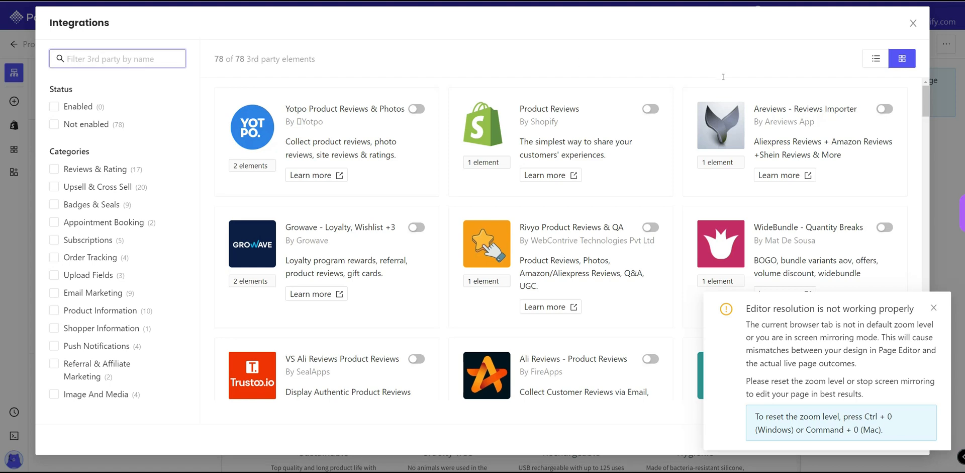
pyautogui.click(885, 109)
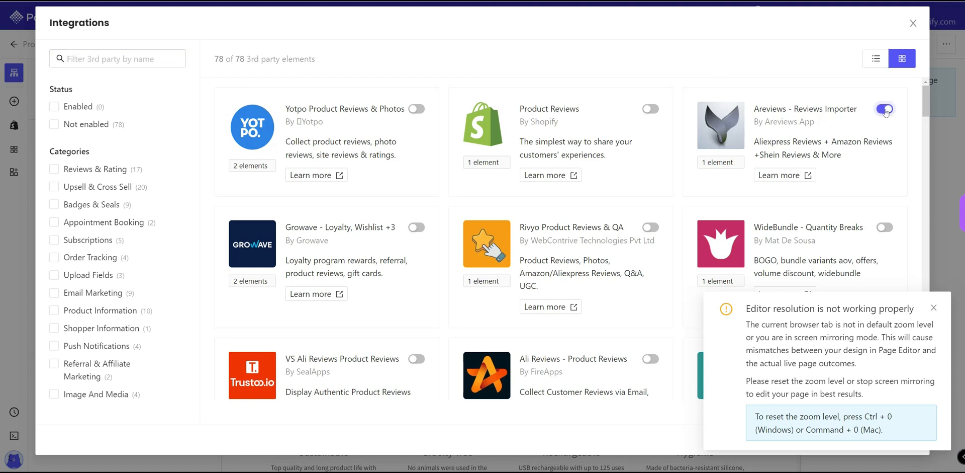
pyautogui.click(885, 109)
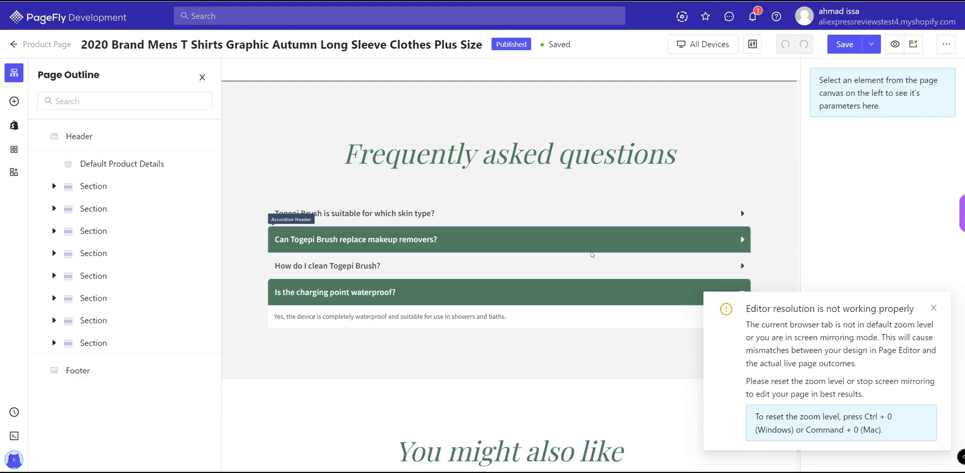
# Step: Place the Product Reviews by Areviews element under How to use and view its styling settings
pyautogui.scroll(-3)
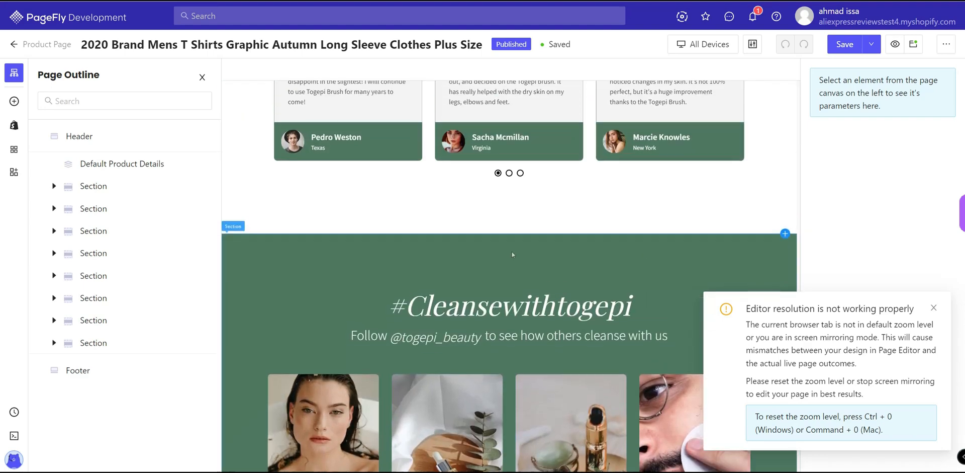
pyautogui.scroll(3)
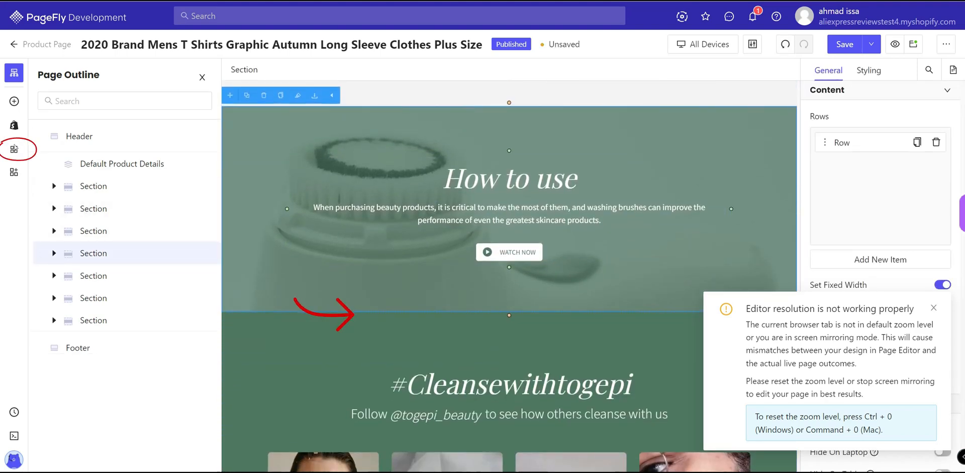
pyautogui.click(13, 148)
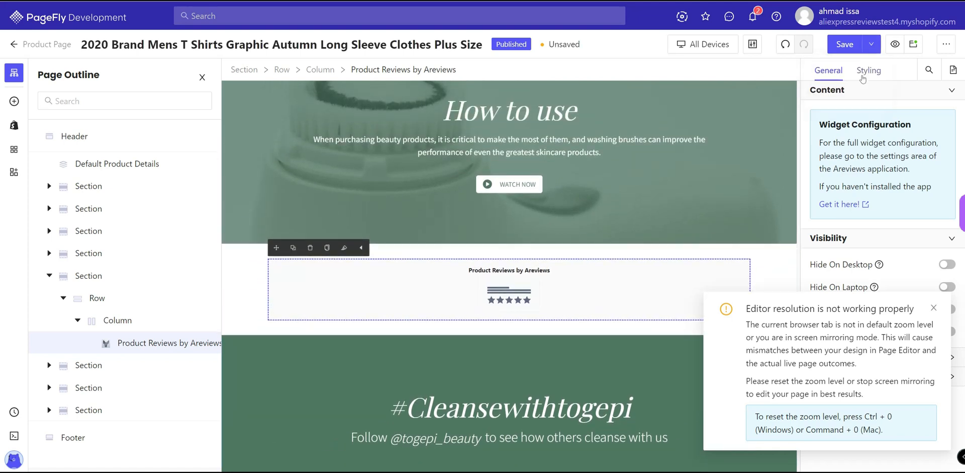
pyautogui.click(845, 43)
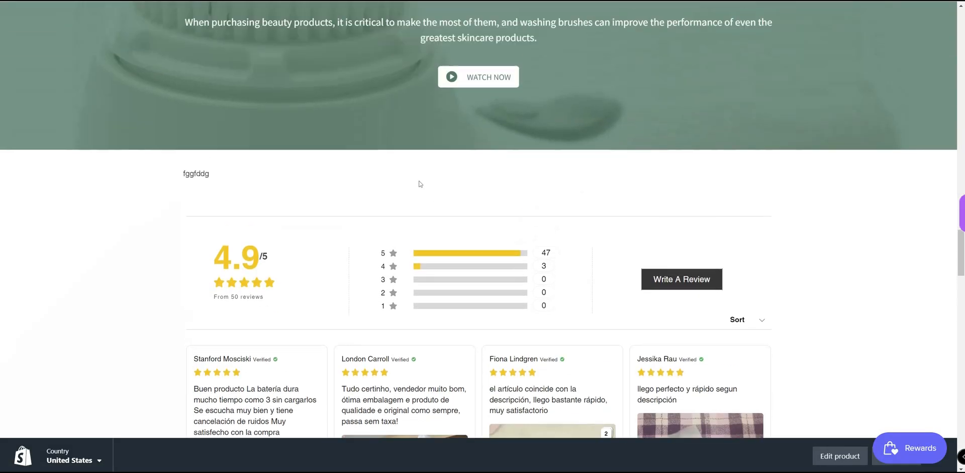
# Step: Scroll the live product page down to the 4.9-star Areviews reviews widget
pyautogui.scroll(-3)
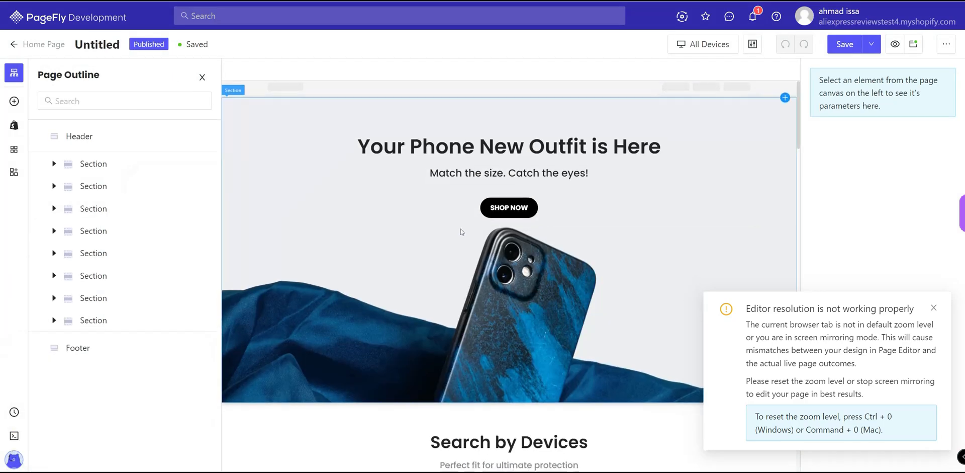
# Step: Add a one-column row inside the Laptop tab of the Trending Now section
pyautogui.scroll(-3)
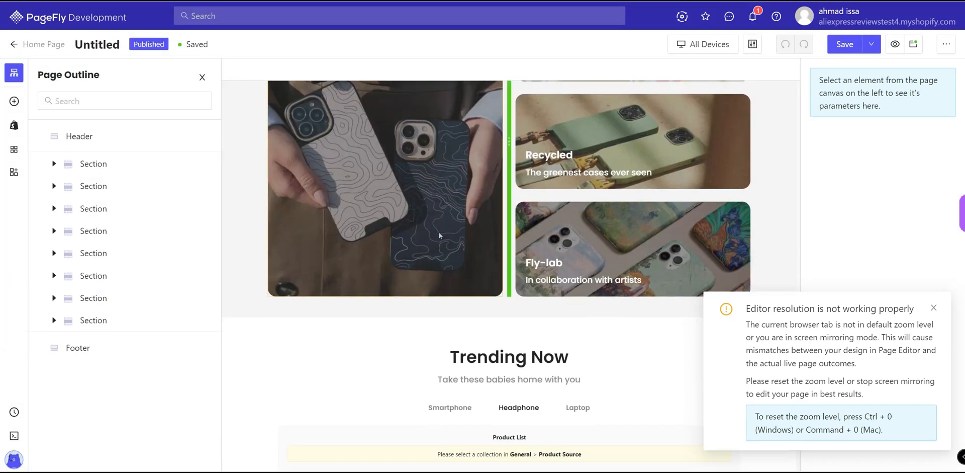
pyautogui.scroll(-3)
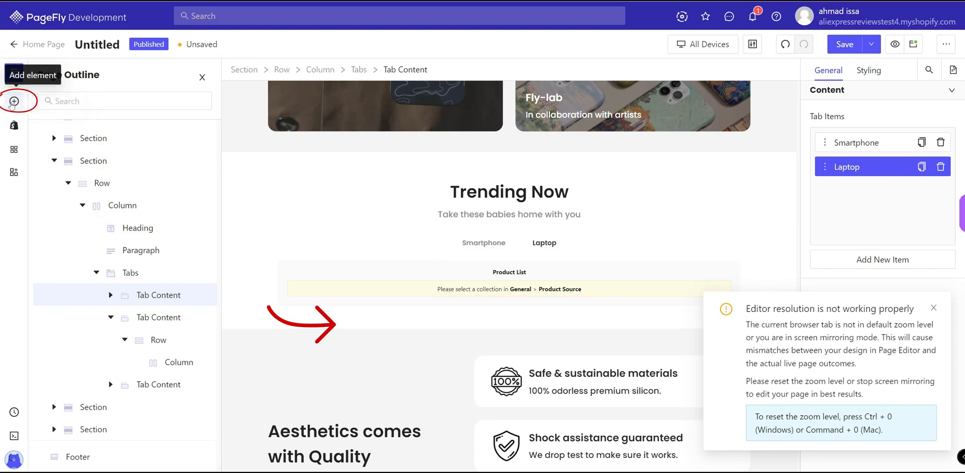
pyautogui.click(13, 100)
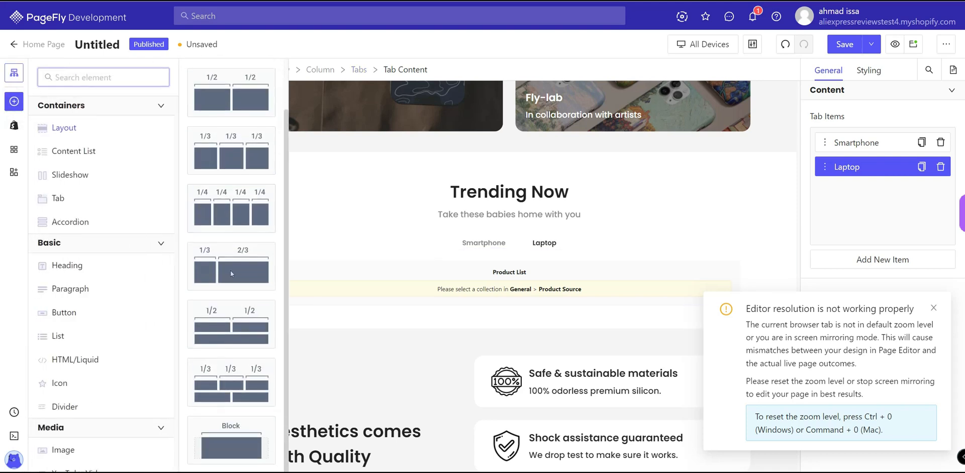
pyautogui.click(13, 72)
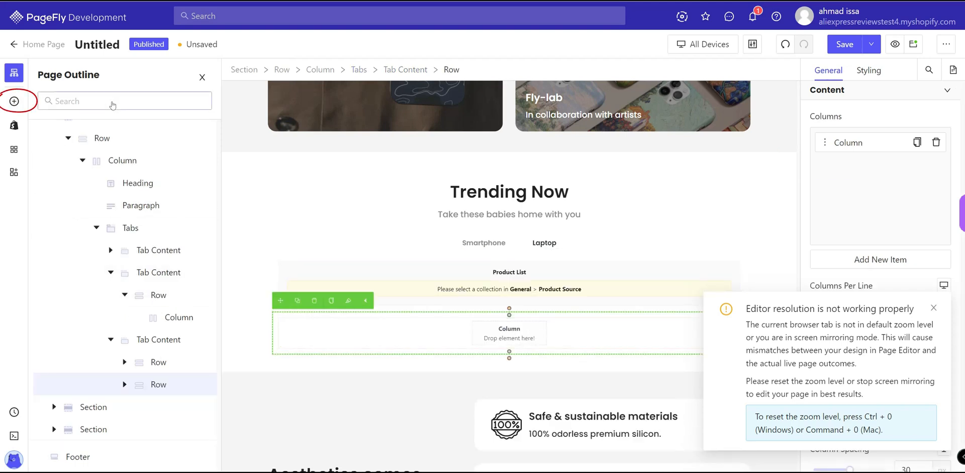
# Step: Search the elements for "html" and drop an HTML/Liquid block into the new column
pyautogui.click(13, 101)
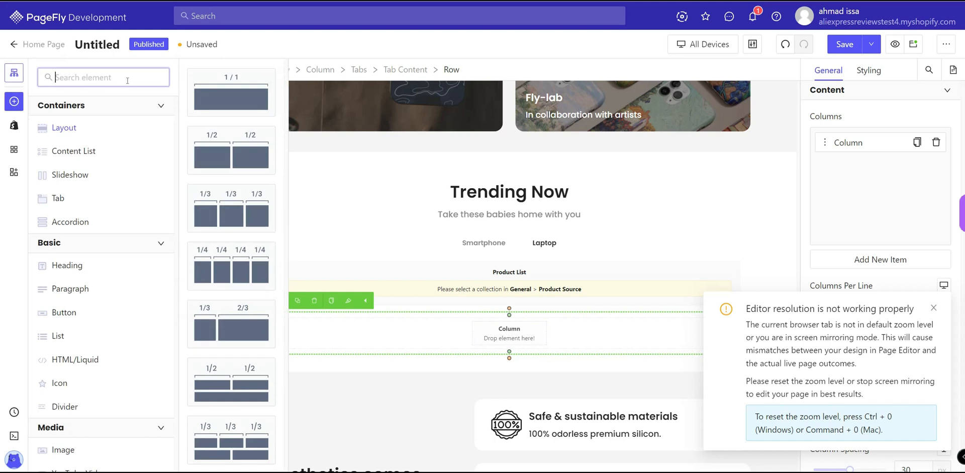
pyautogui.write('html')
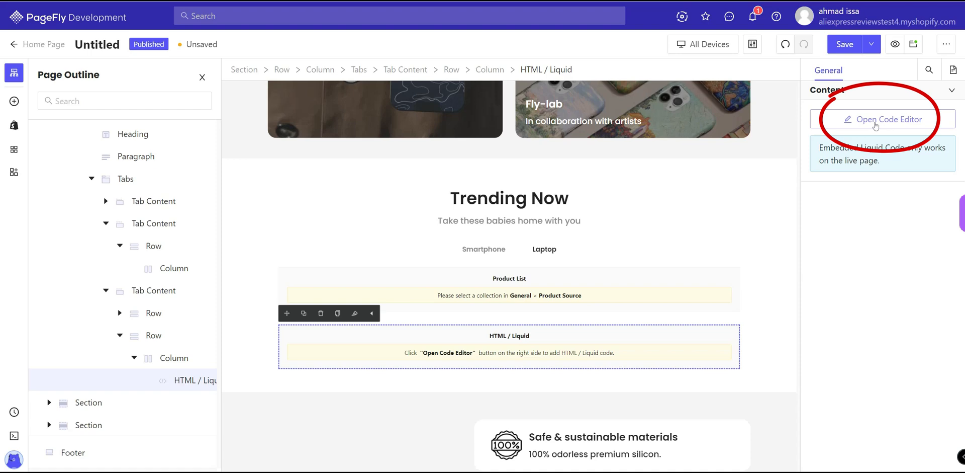
# Step: Open the block's code editor and select the product id placeholder in the Areviews embed
pyautogui.click(883, 119)
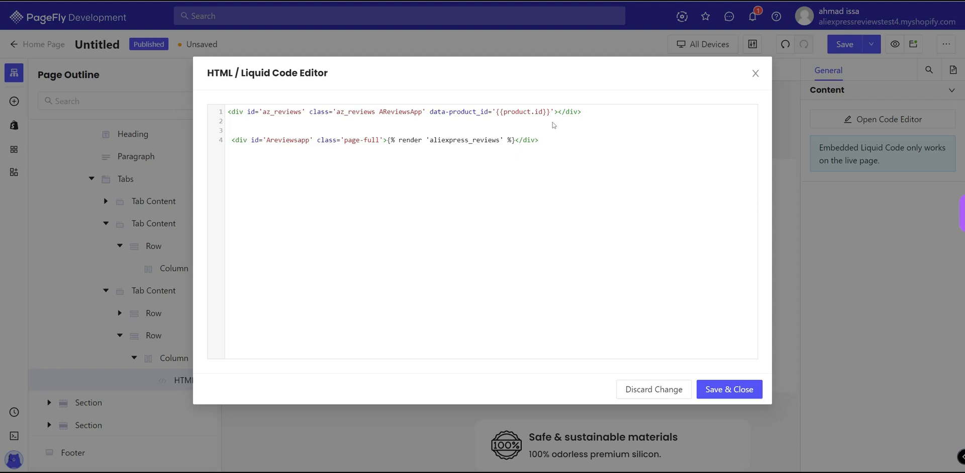
pyautogui.doubleClick(523, 112)
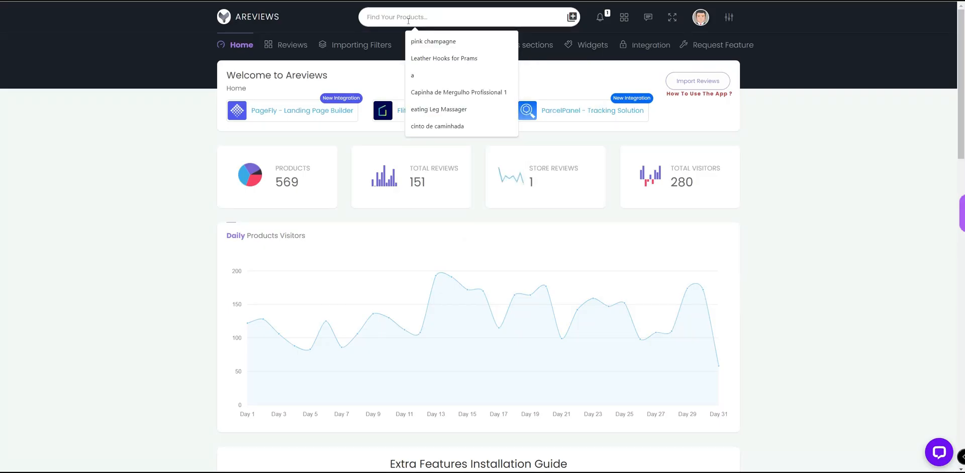
# Step: Pick a product from the Areviews dashboard search suggestions to get its product id
pyautogui.click(293, 45)
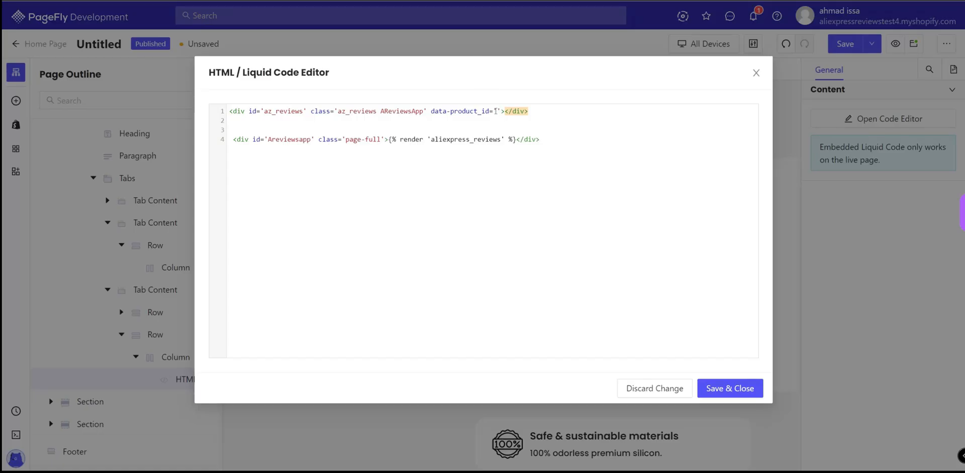
pyautogui.write('7509614264515')
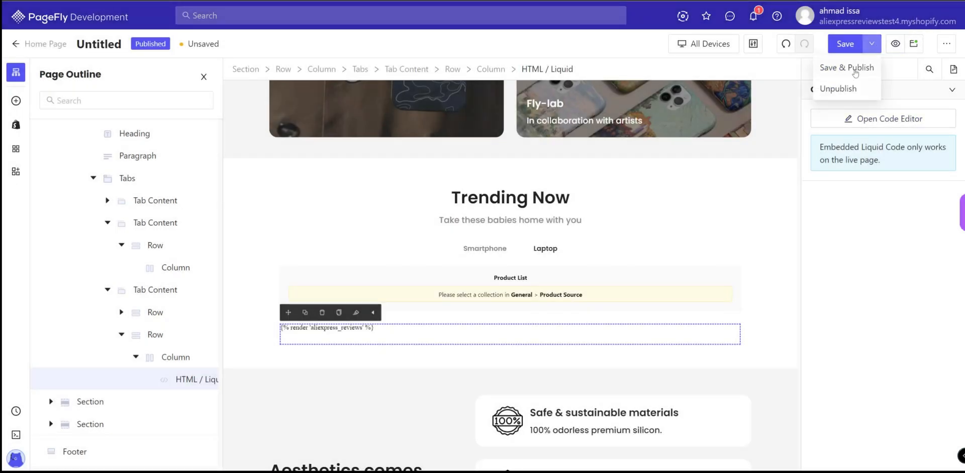
pyautogui.click(847, 67)
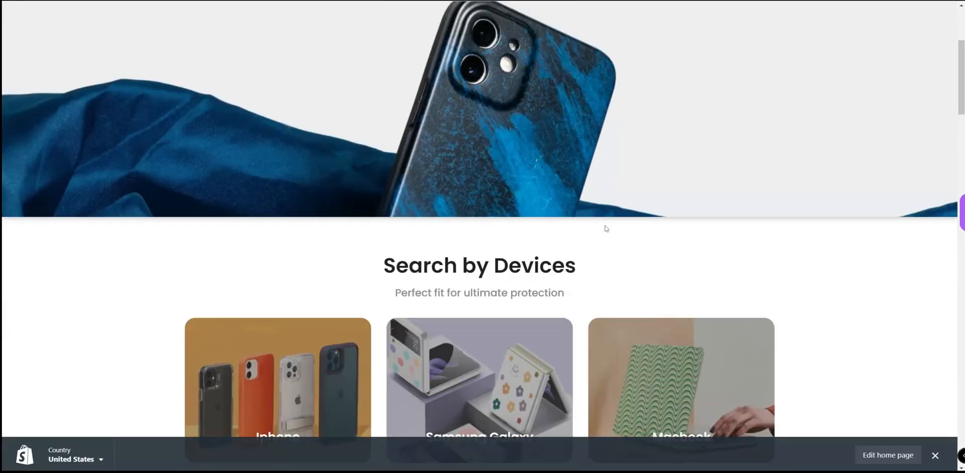
# Step: Scroll the live home page to the Trending Now section, where no reviews show yet
pyautogui.scroll(-3)
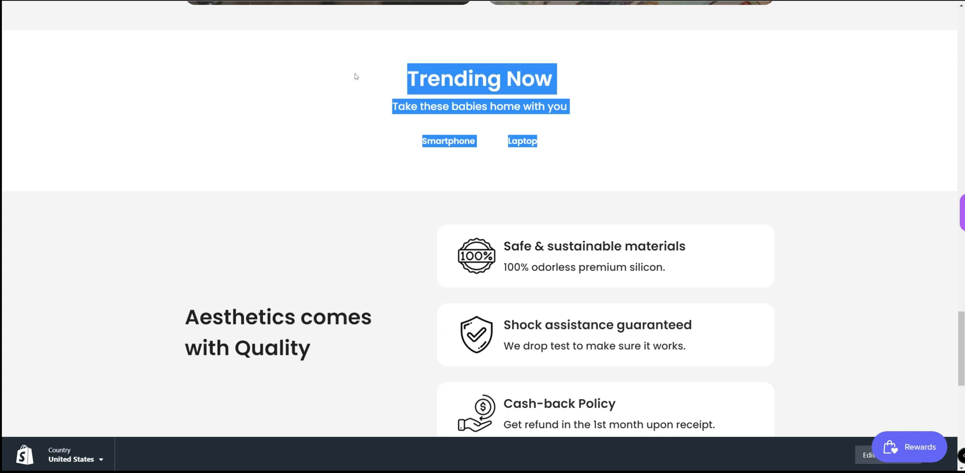
pyautogui.click(429, 190)
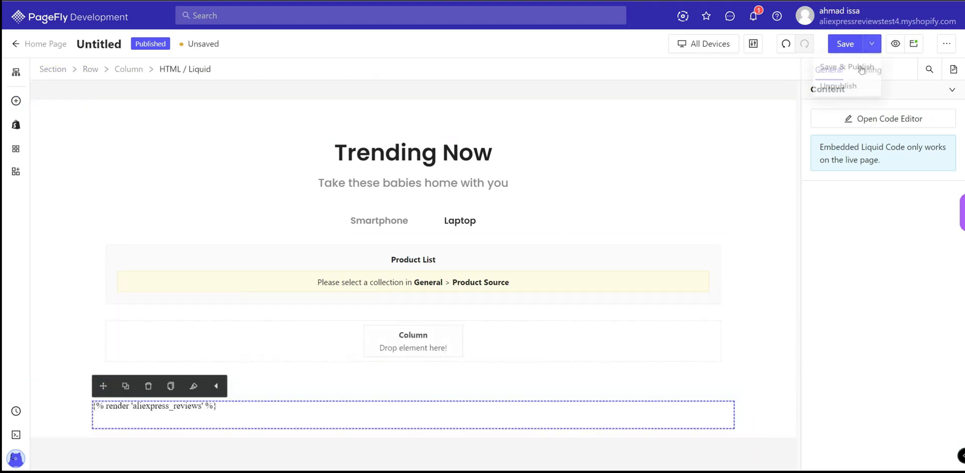
# Step: Republish the home page with the reviews block in its own row below the tabs
pyautogui.click(847, 66)
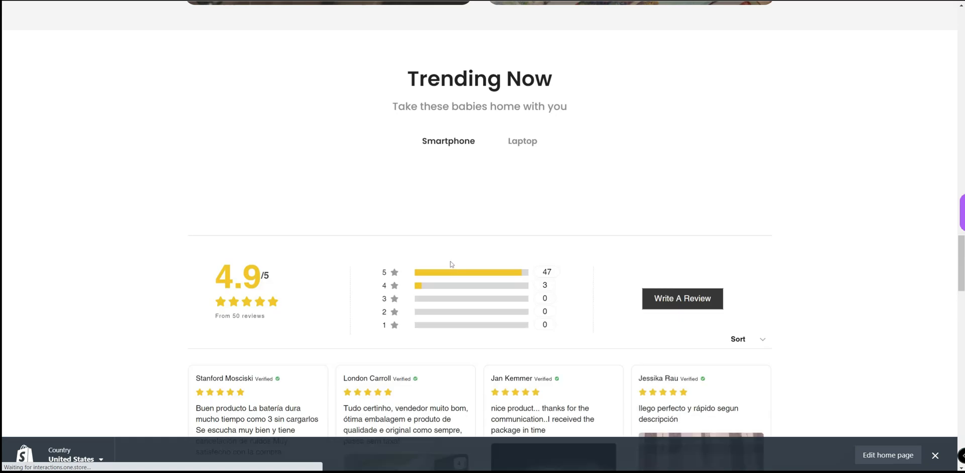
# Step: Scroll through the photo review cards with 4.9 rating down to the reviews pagination
pyautogui.scroll(-3)
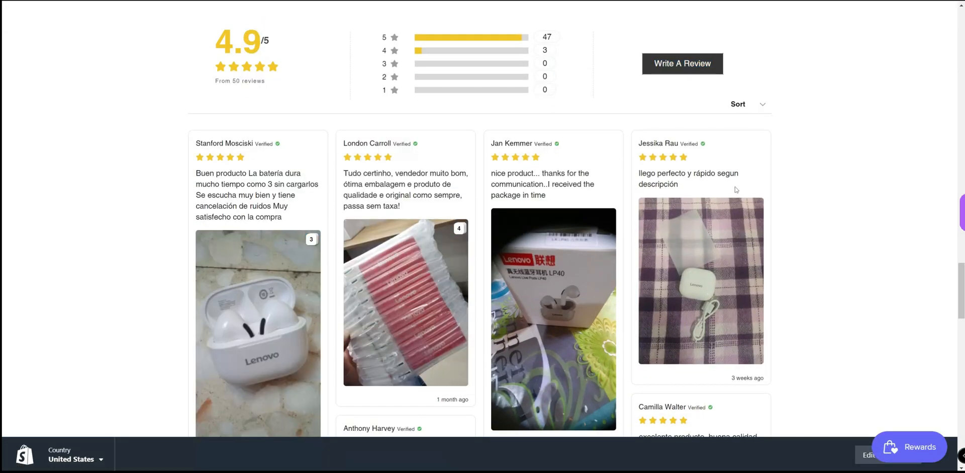
pyautogui.scroll(-3)
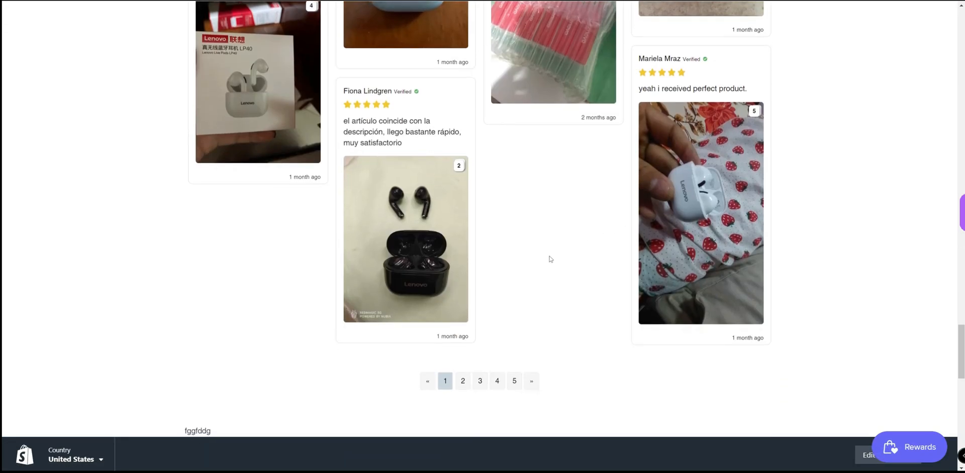
pyautogui.moveTo(590, 268)
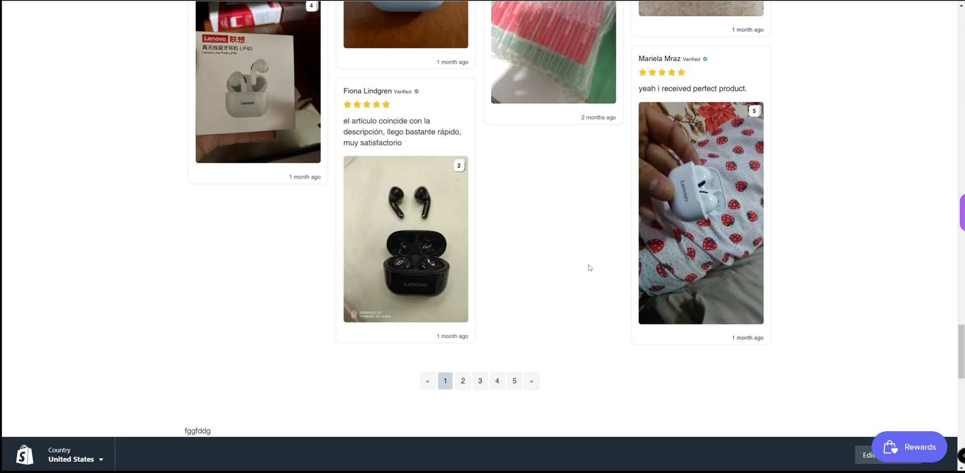
pyautogui.moveTo(577, 258)
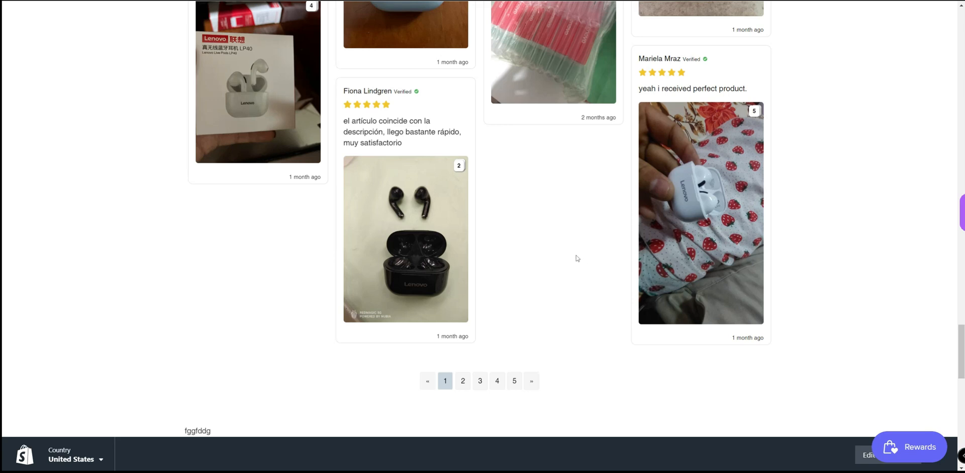